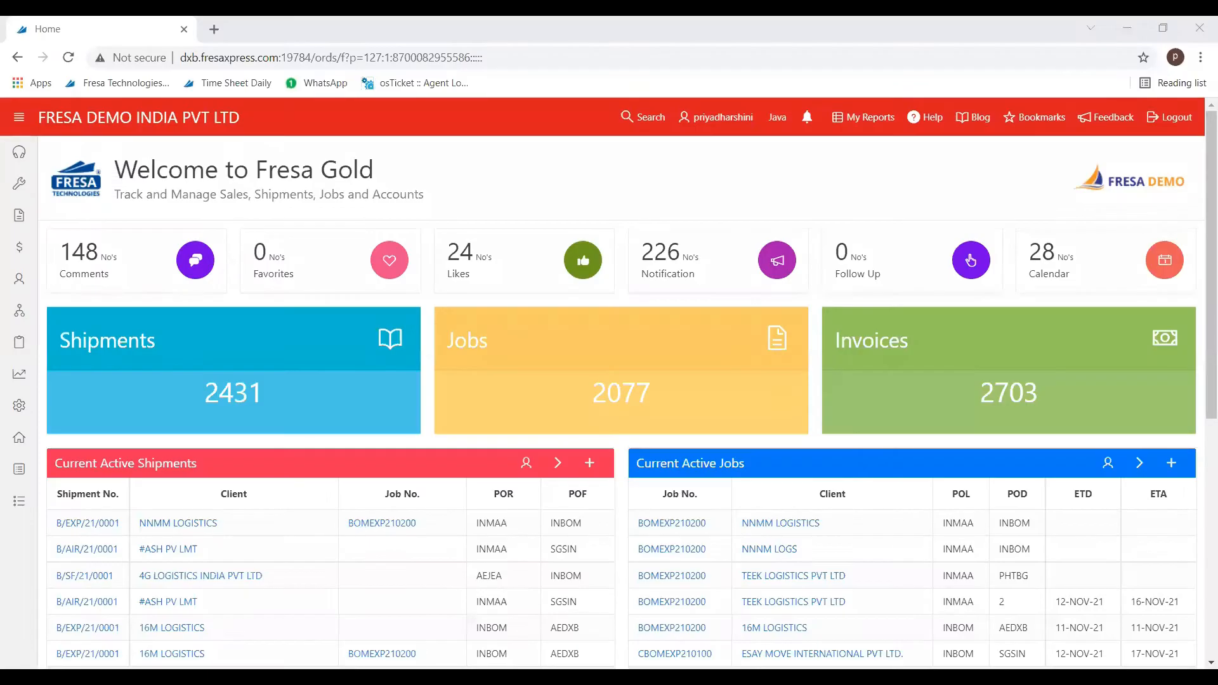
mouse_move(924, 207)
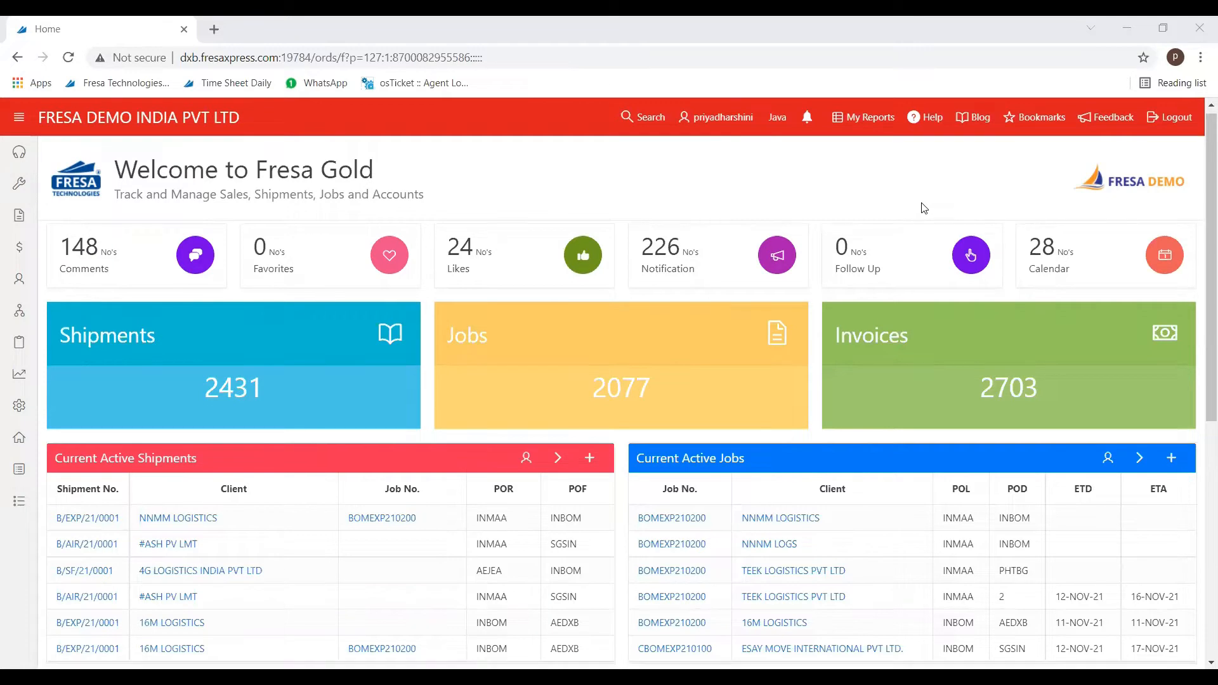
- Open job CBOMEXP210100 and show its Costing tab vouchers list
scroll(down, 3)
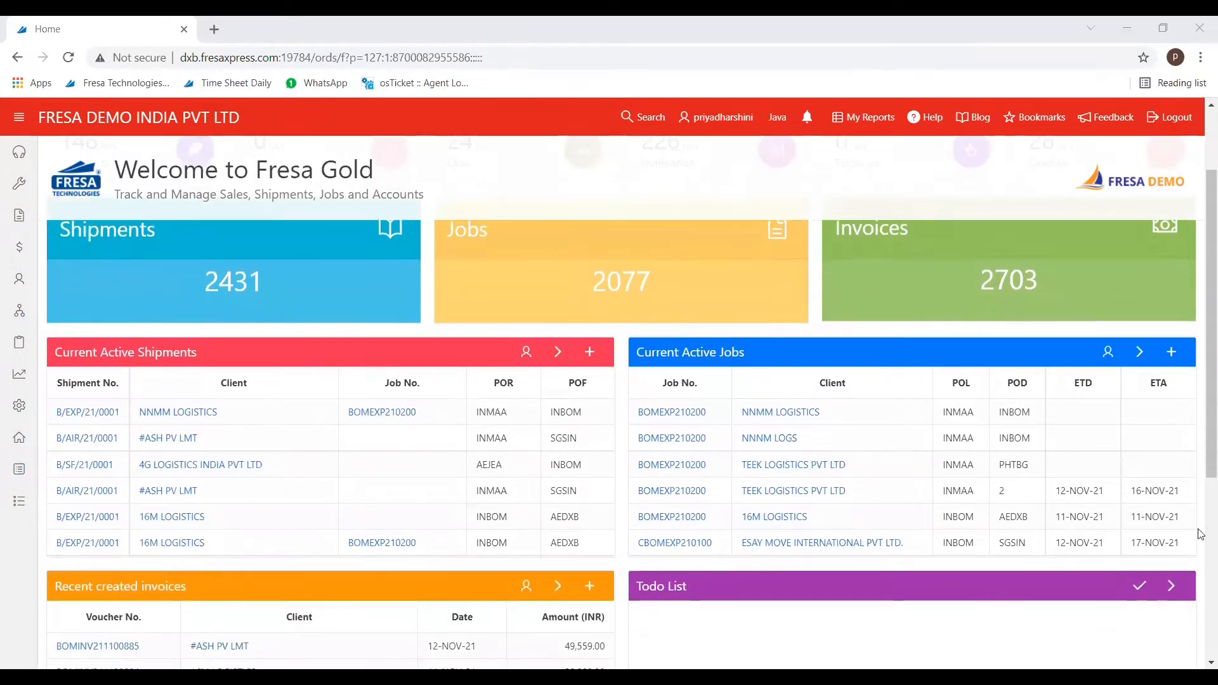
mouse_move(675, 543)
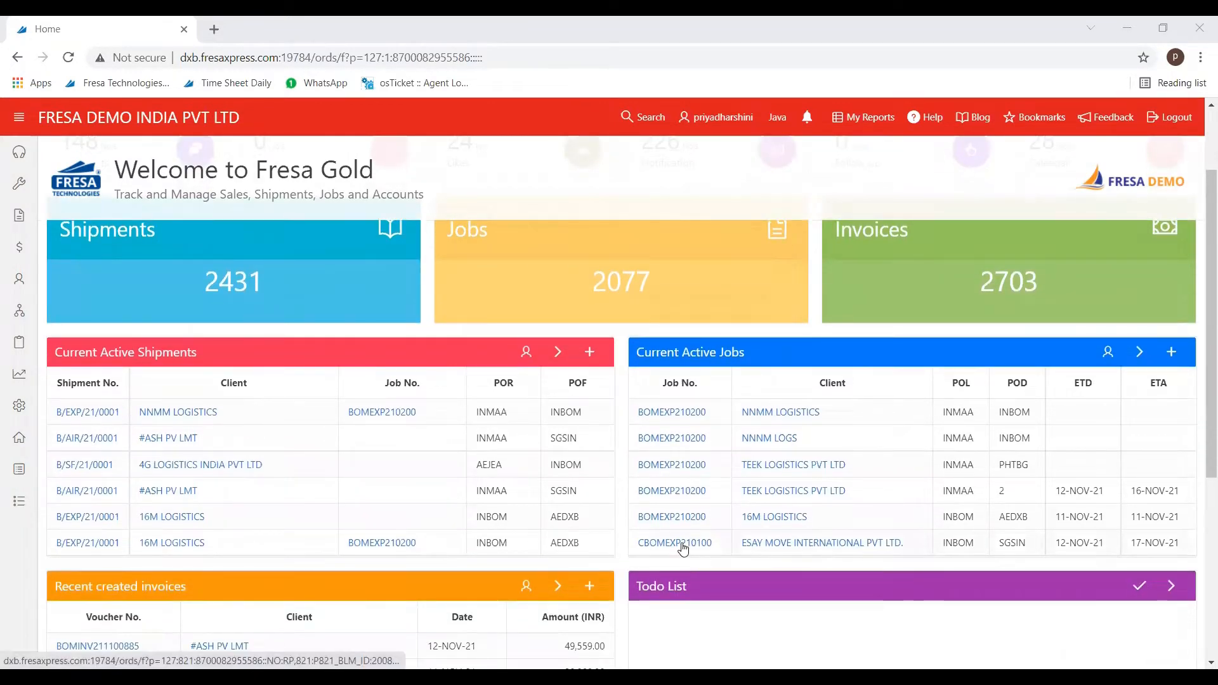
click(673, 542)
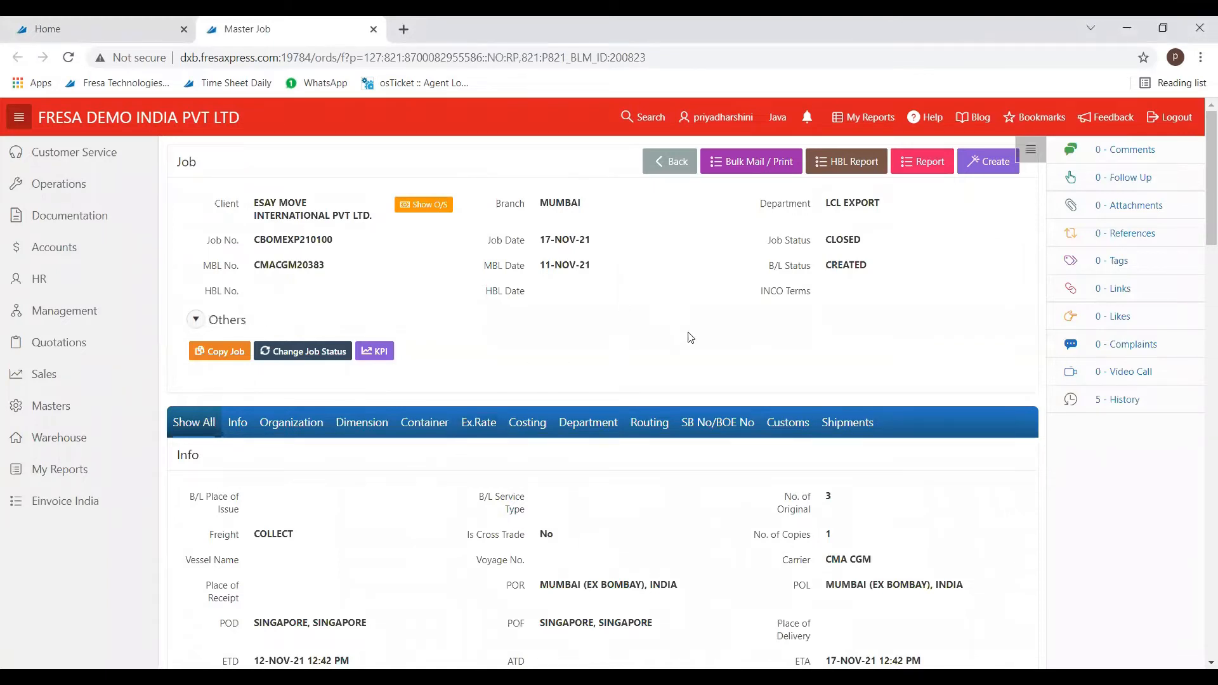
click(526, 422)
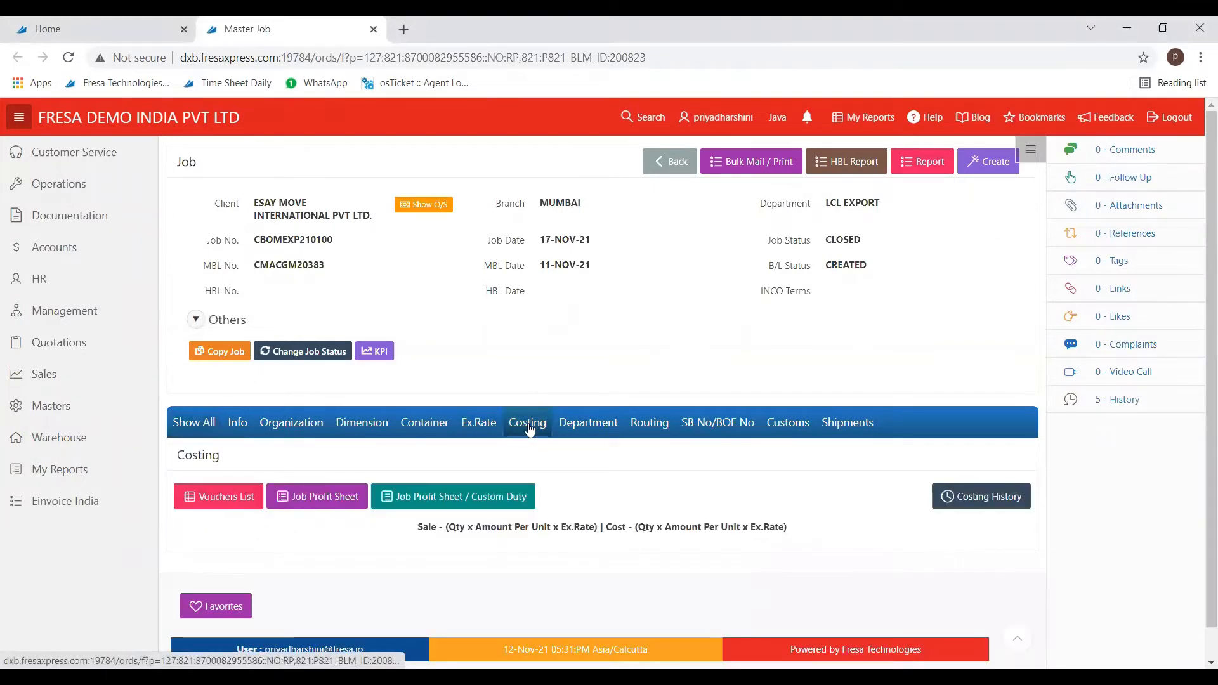
click(219, 496)
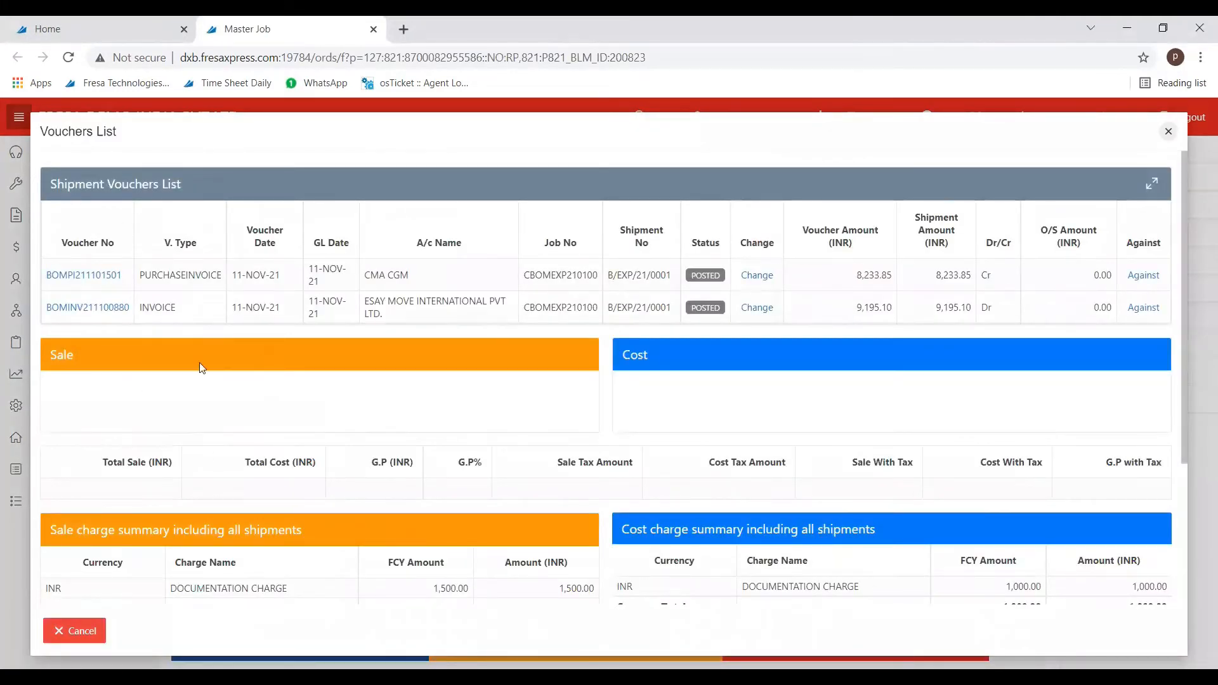
mouse_move(93, 286)
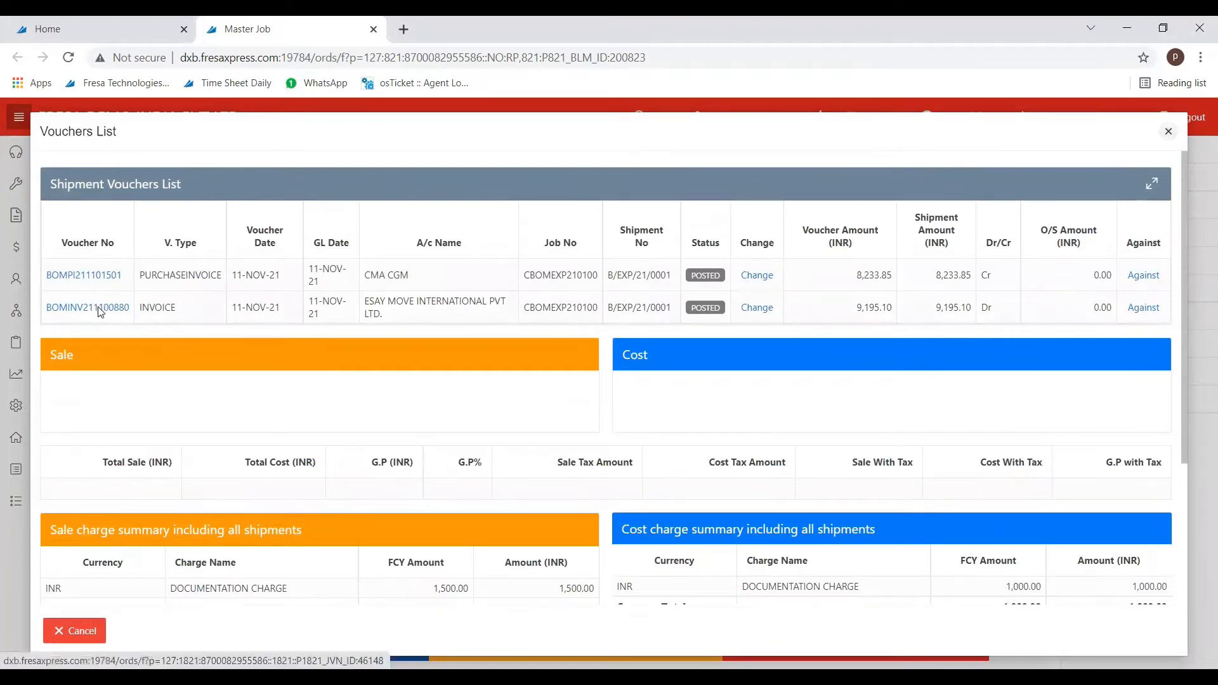
- Open sales invoice BOMINV211100880 with the side menu collapsed, in Single voucher view
click(87, 307)
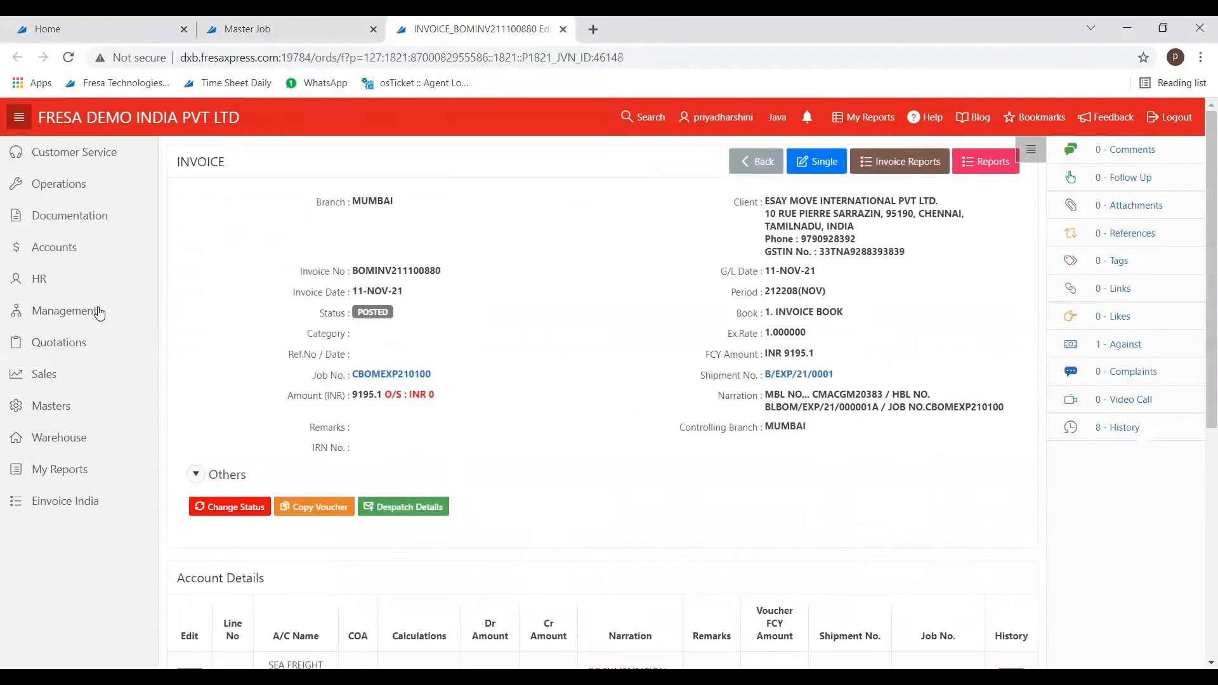
click(18, 118)
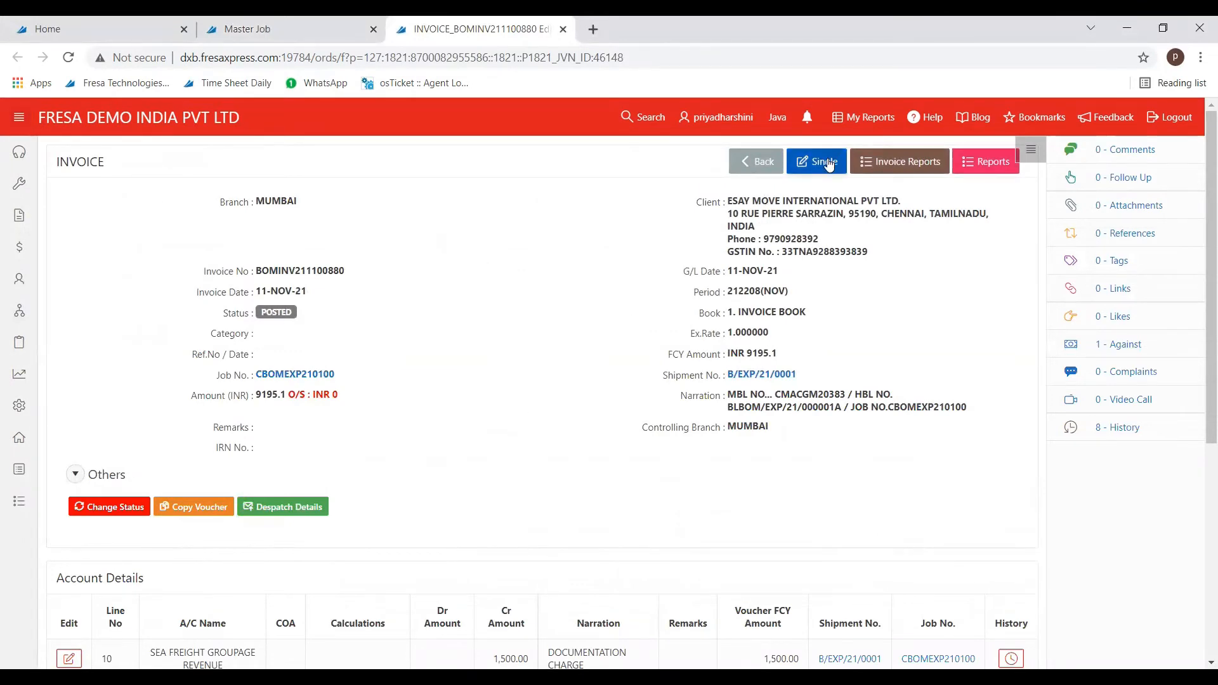
click(816, 162)
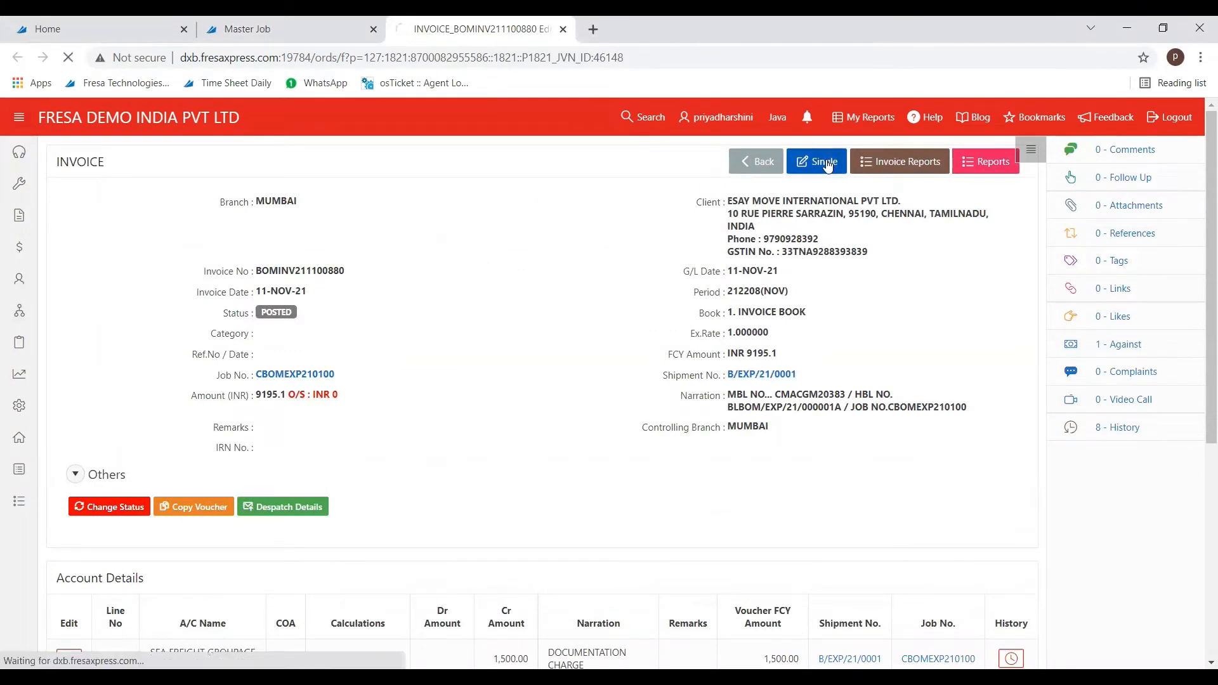
click(815, 162)
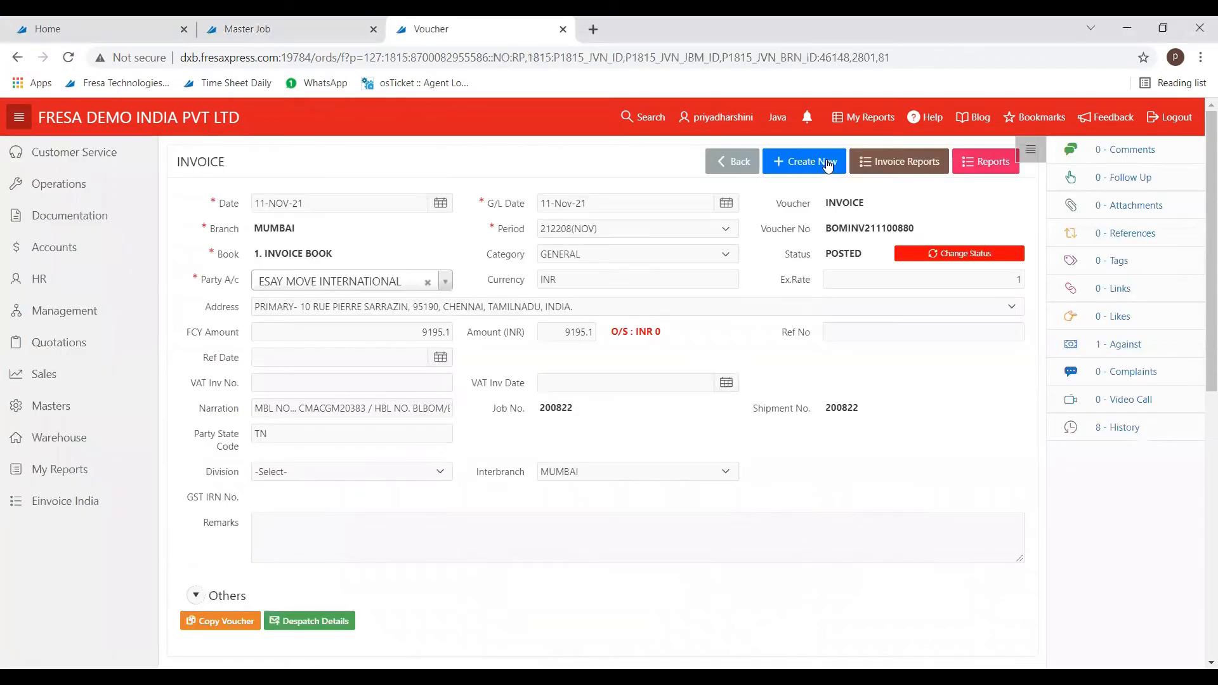
mouse_move(962, 356)
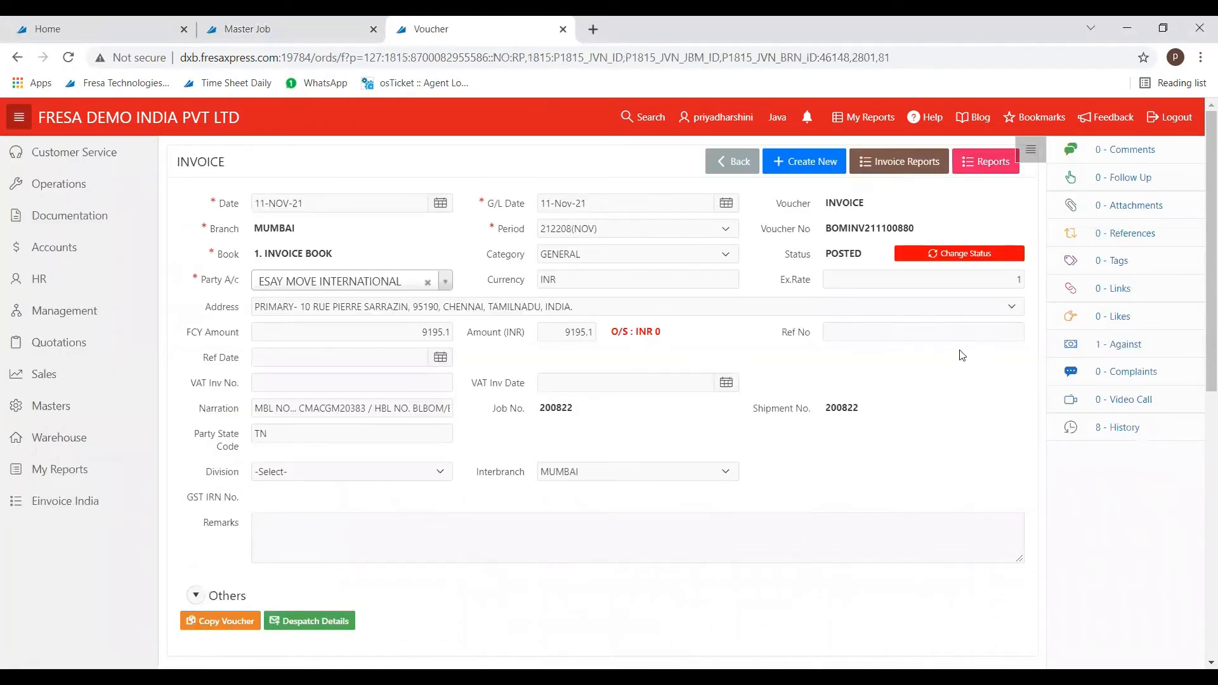
- Search reports for 'invoice format' and open Invoice format4 - Jasper
click(985, 161)
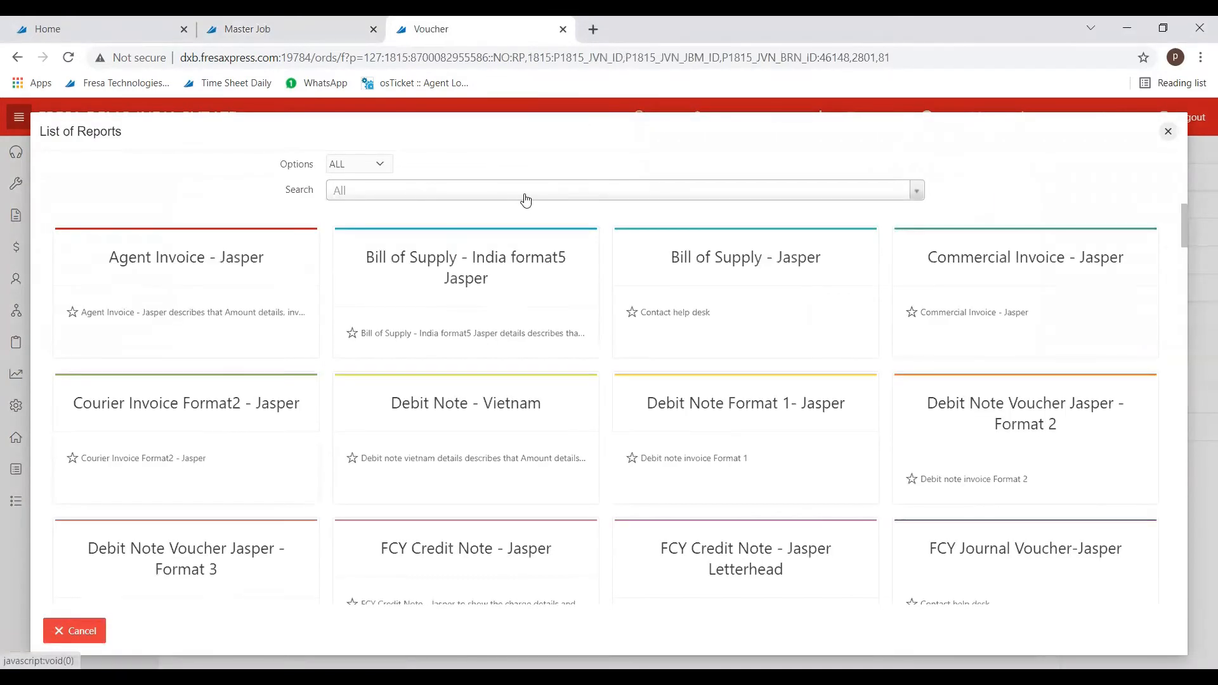
text(invoice)
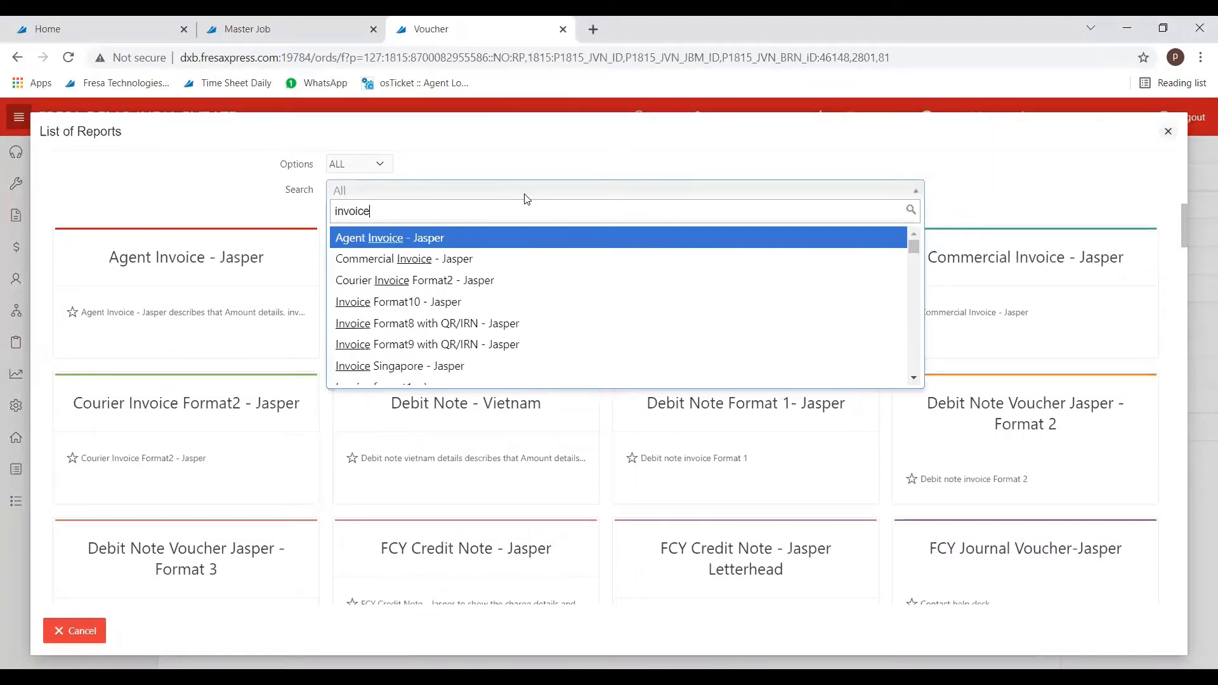
text(format4 - Jasper)
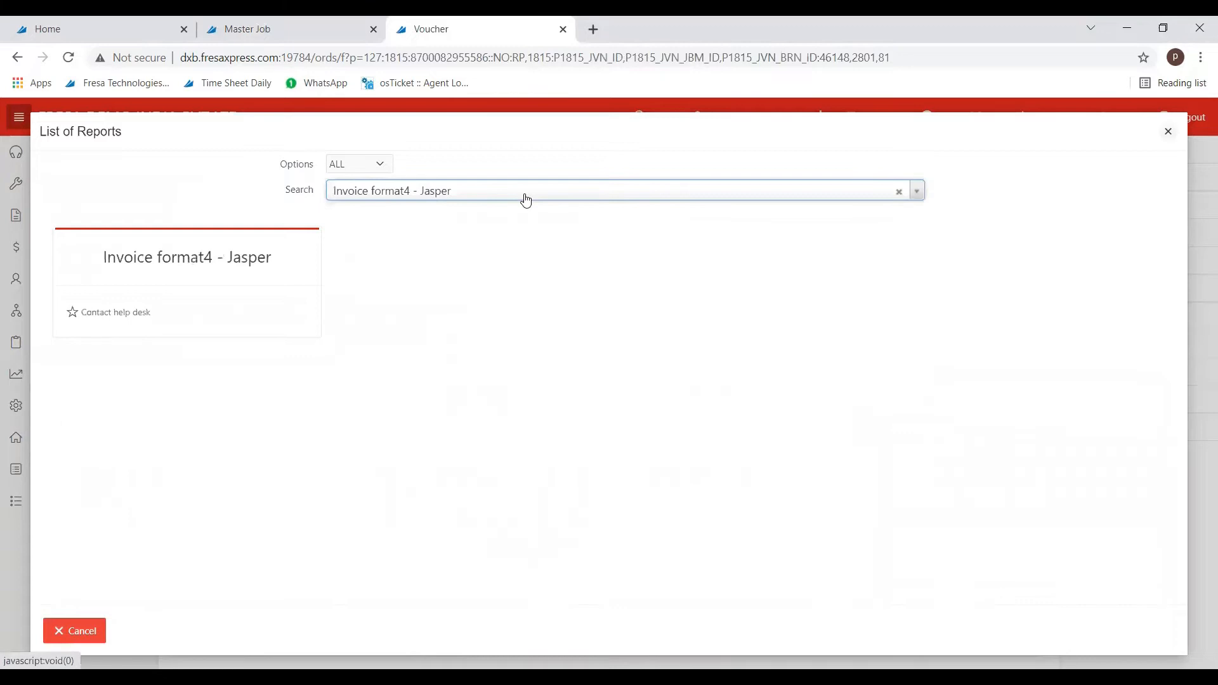
click(186, 257)
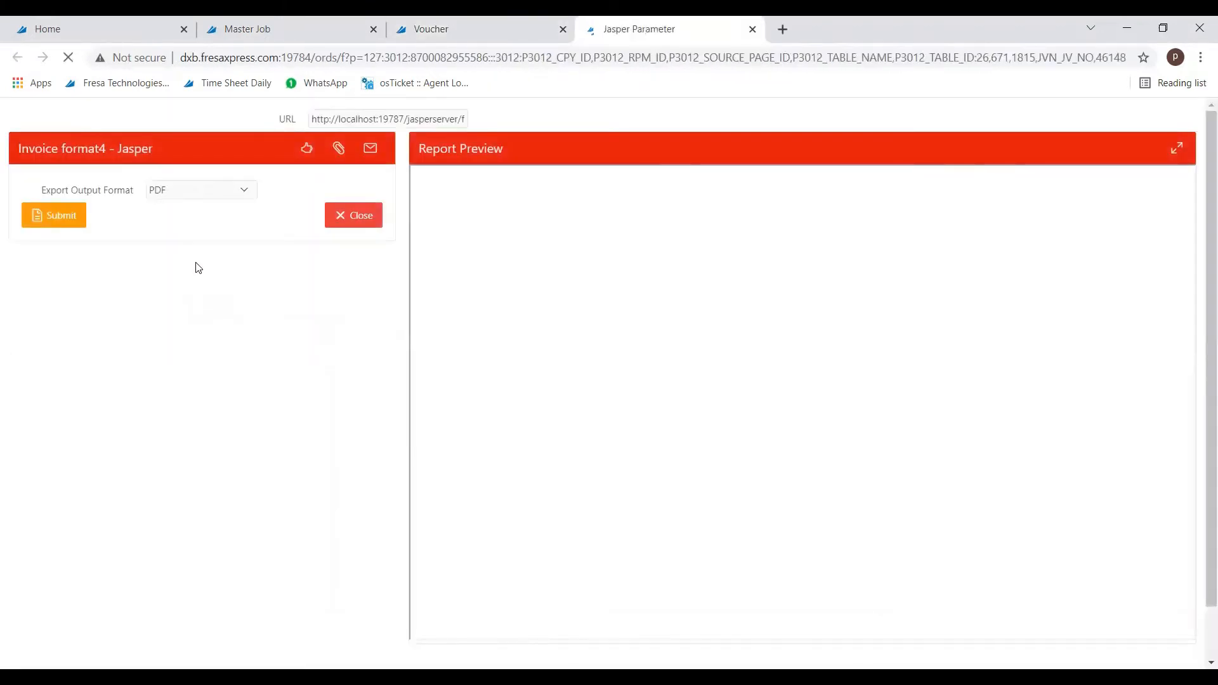
- Submit Invoice format4 as PDF, then return to the job's vouchers list
click(53, 215)
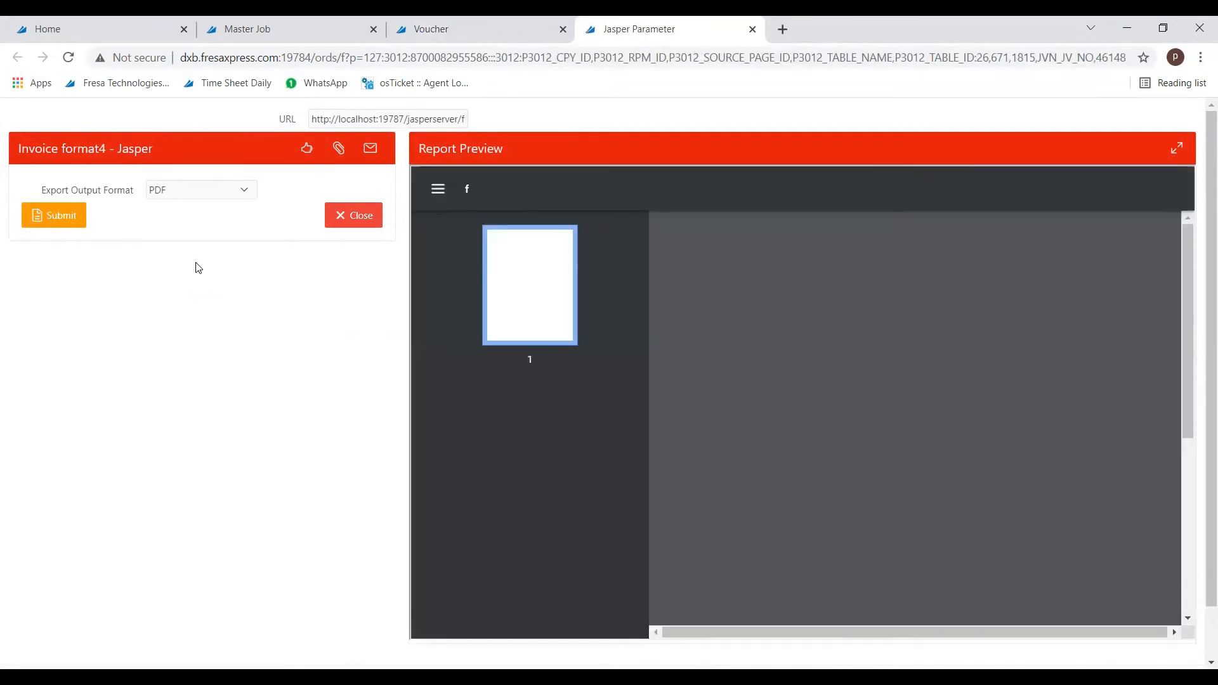
click(52, 215)
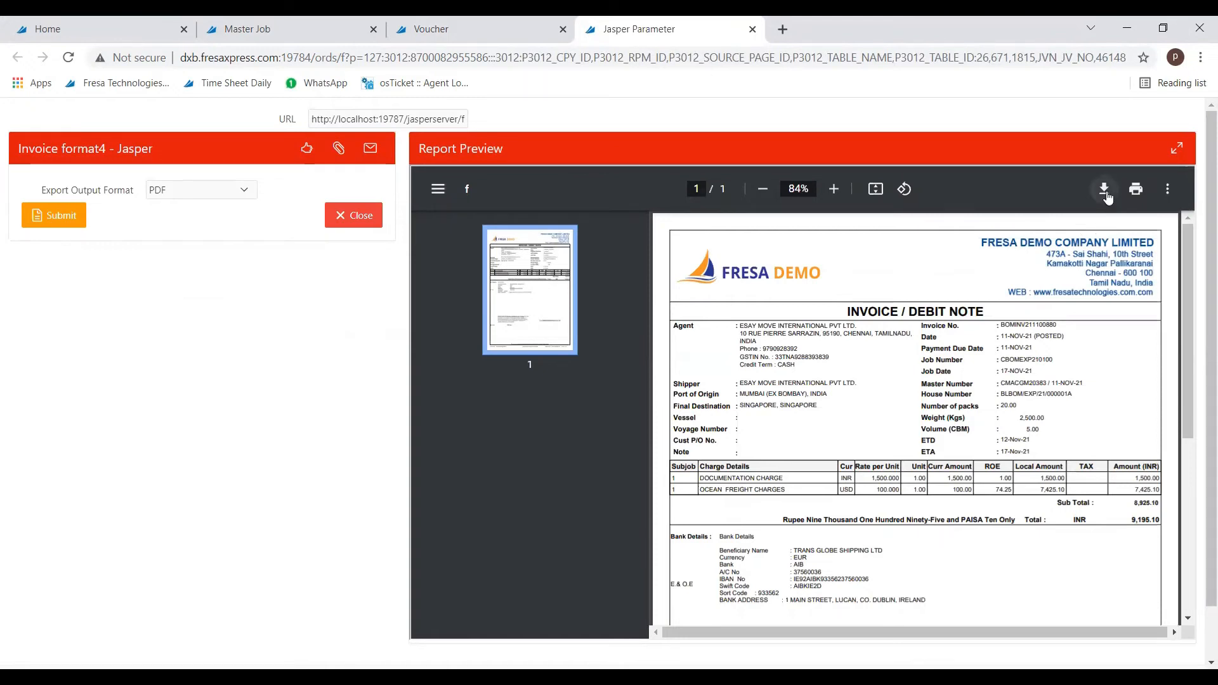
mouse_move(1104, 189)
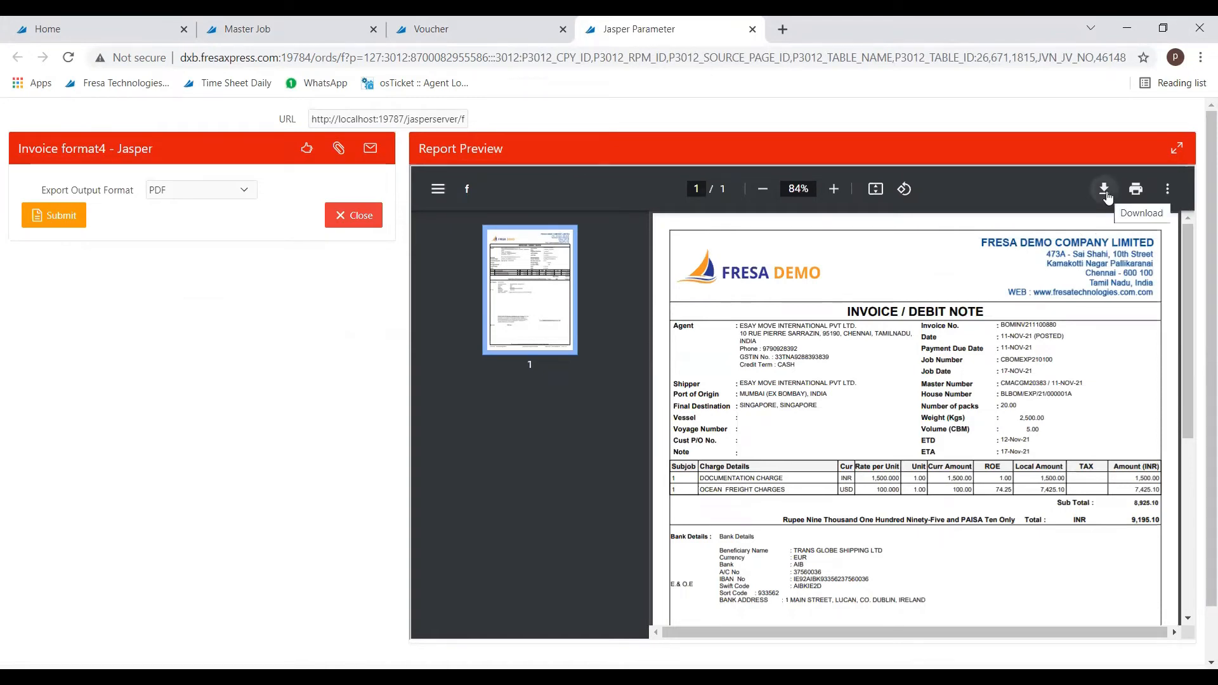
mouse_move(1135, 189)
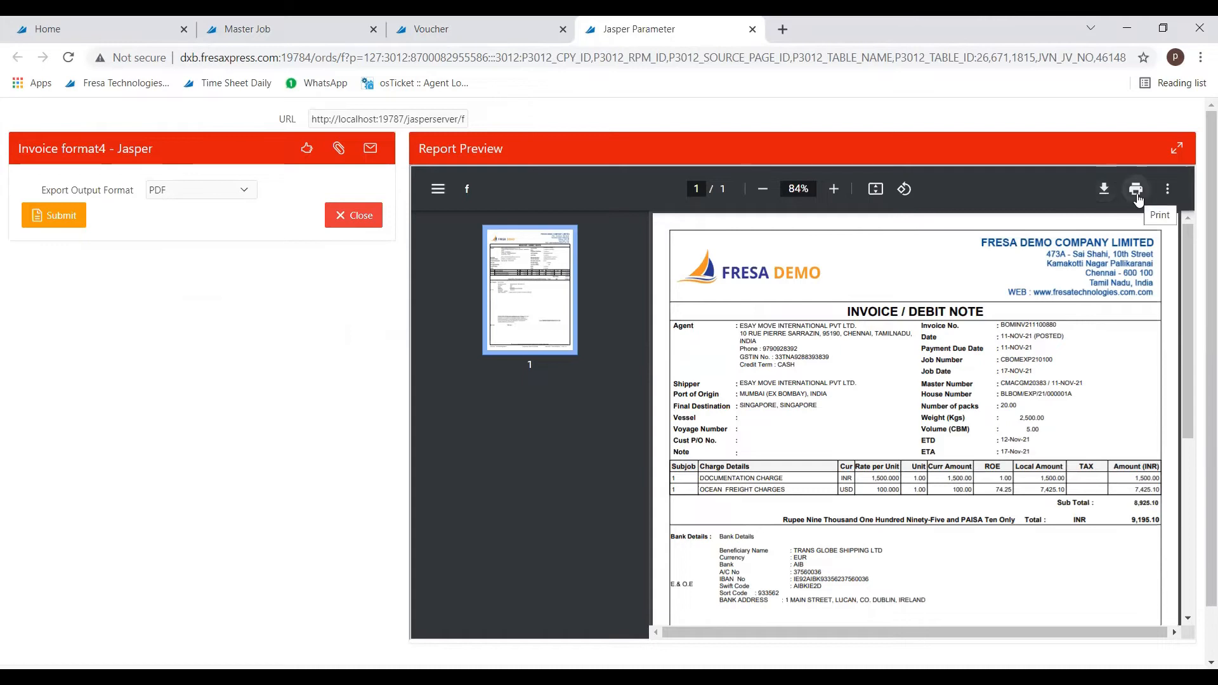
click(264, 29)
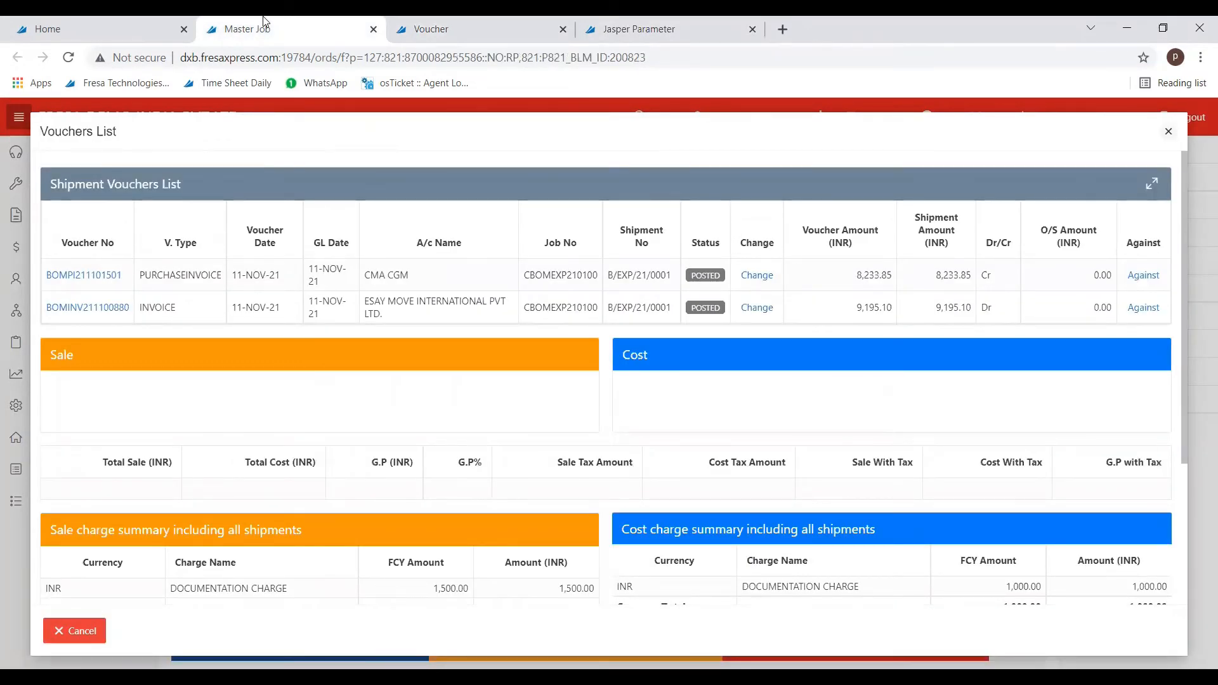
mouse_move(85, 274)
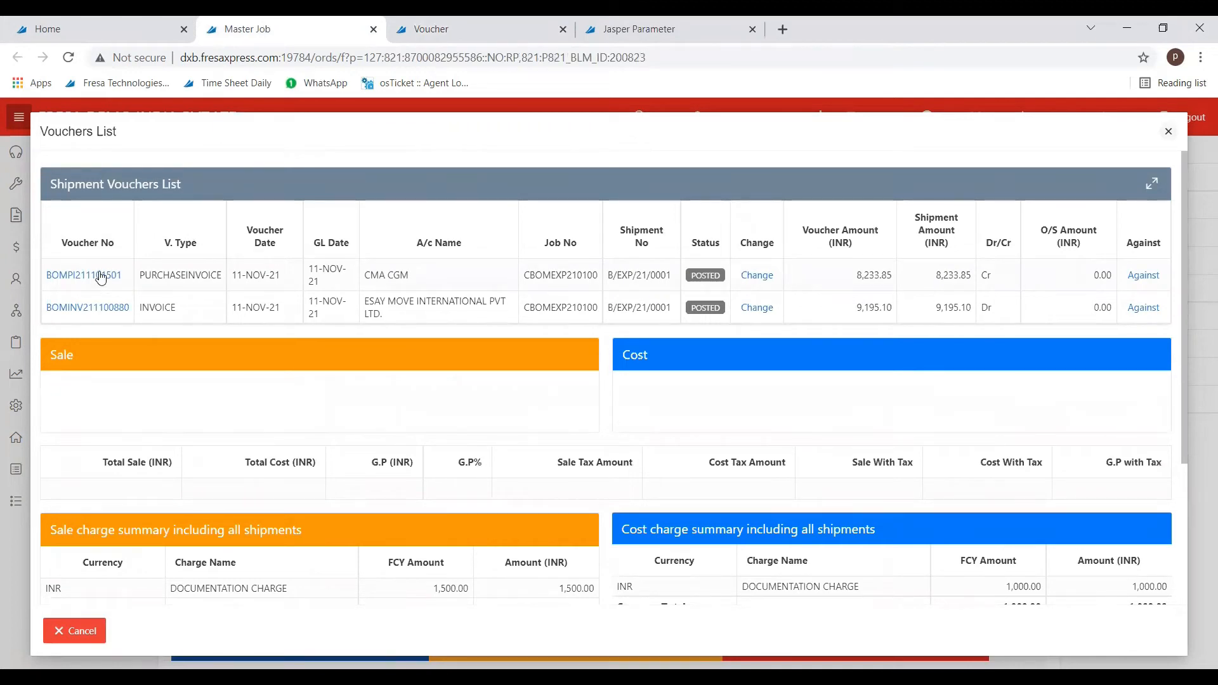
- Open purchase invoice BOMPI211101501 for CMA CGM in Single voucher view
click(81, 275)
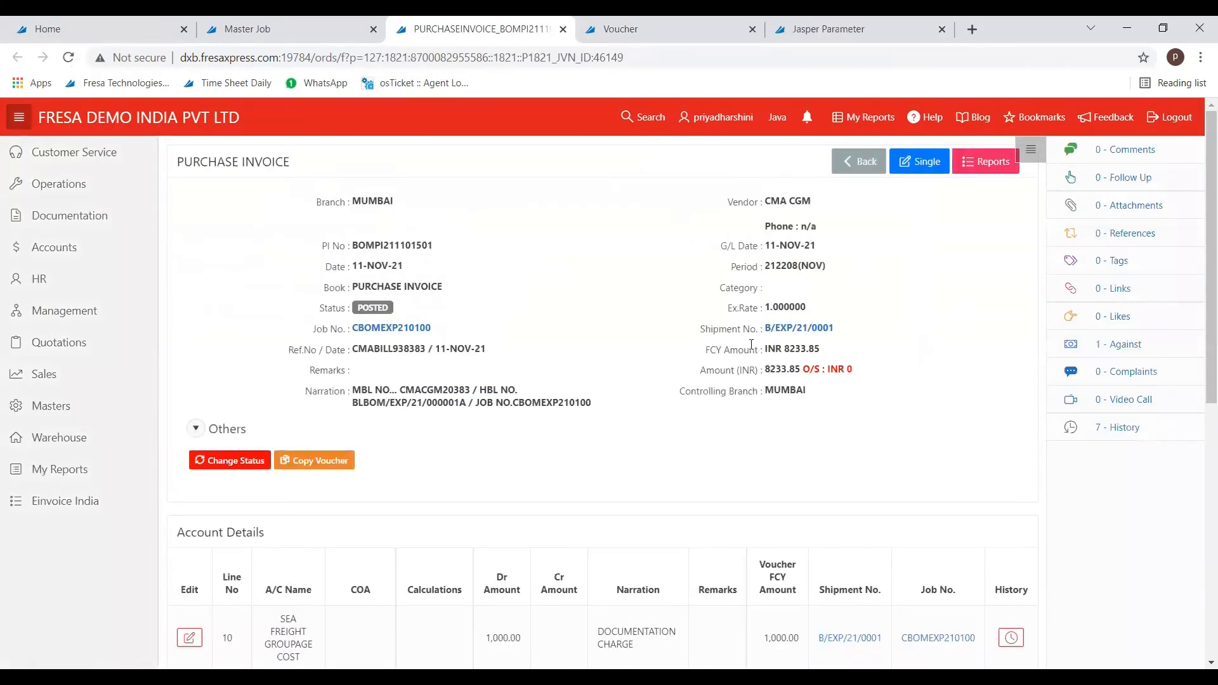
click(919, 162)
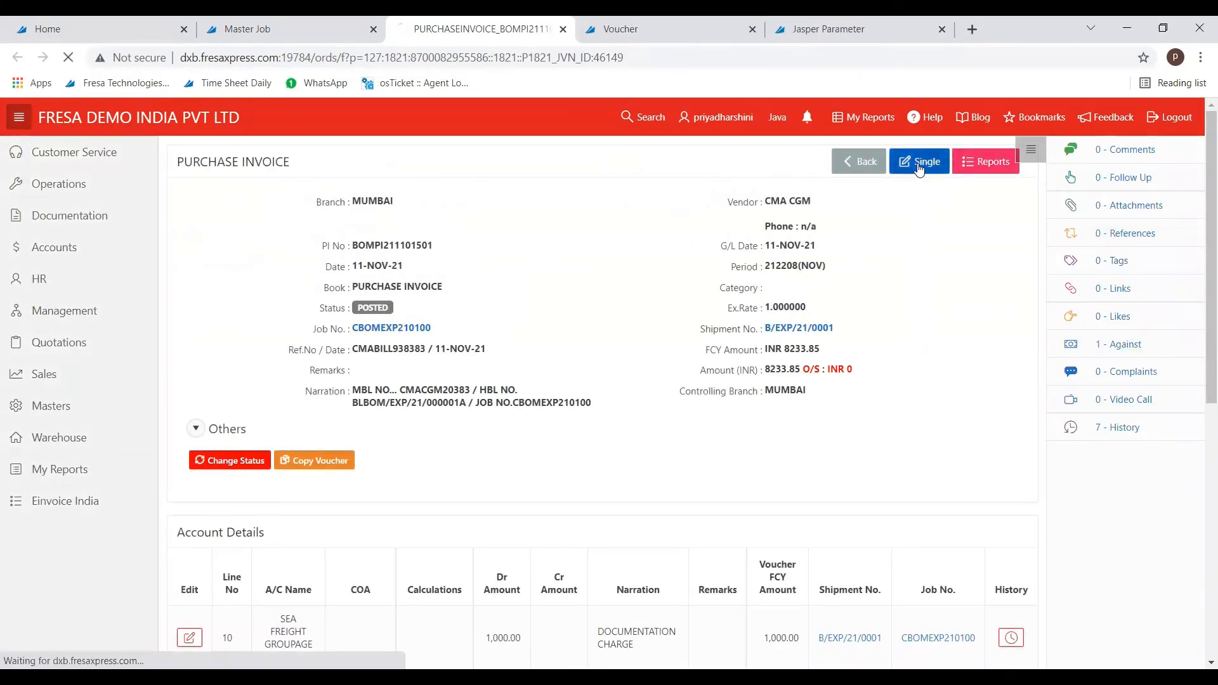
click(919, 162)
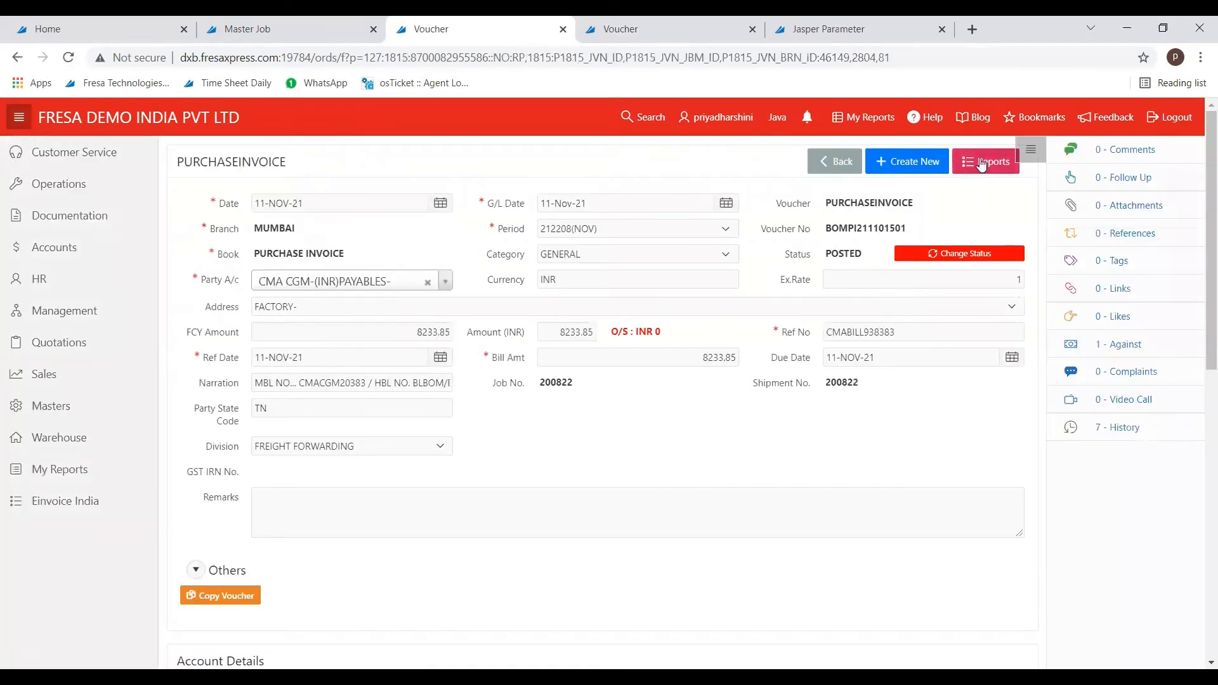
- Search reports for 'purcha' and open Purchase Invoice - Jasper
click(985, 162)
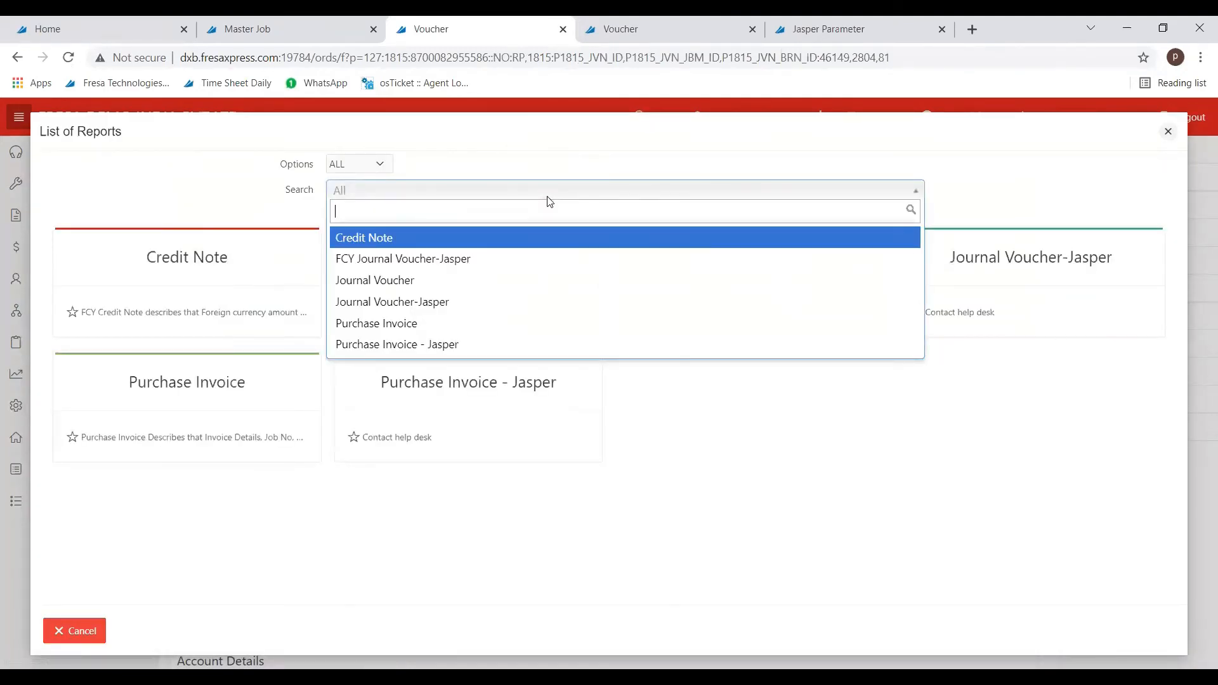
text(purchase Invoice - Jasper)
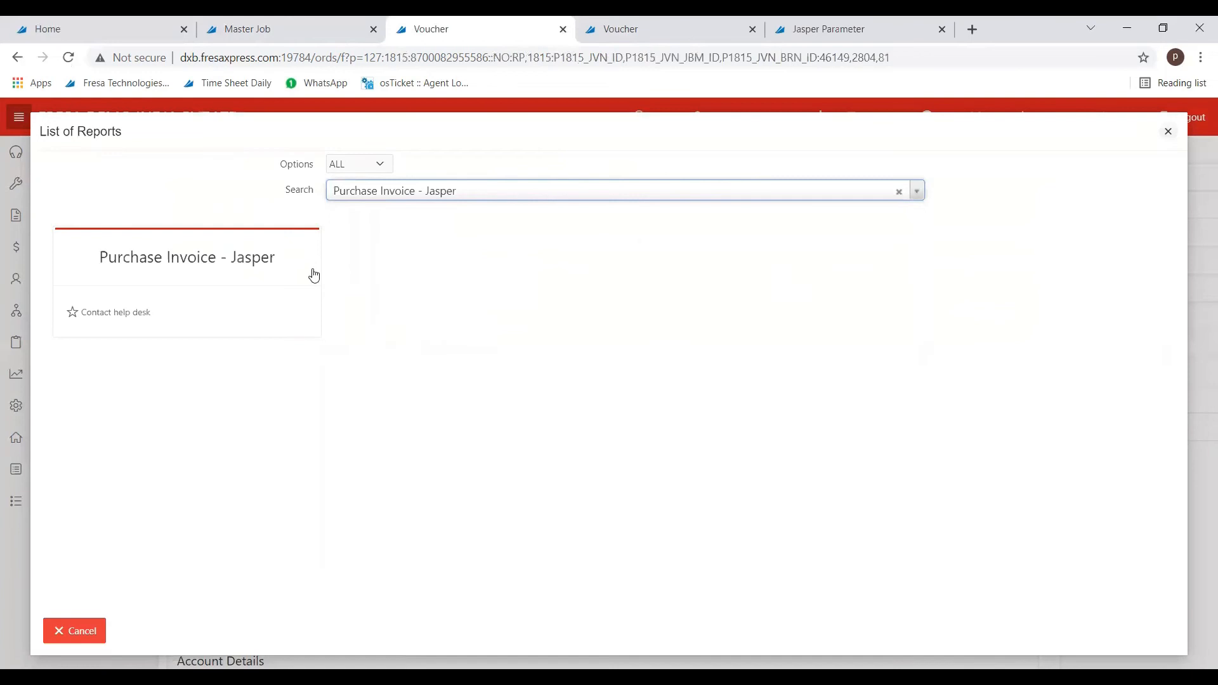
click(187, 256)
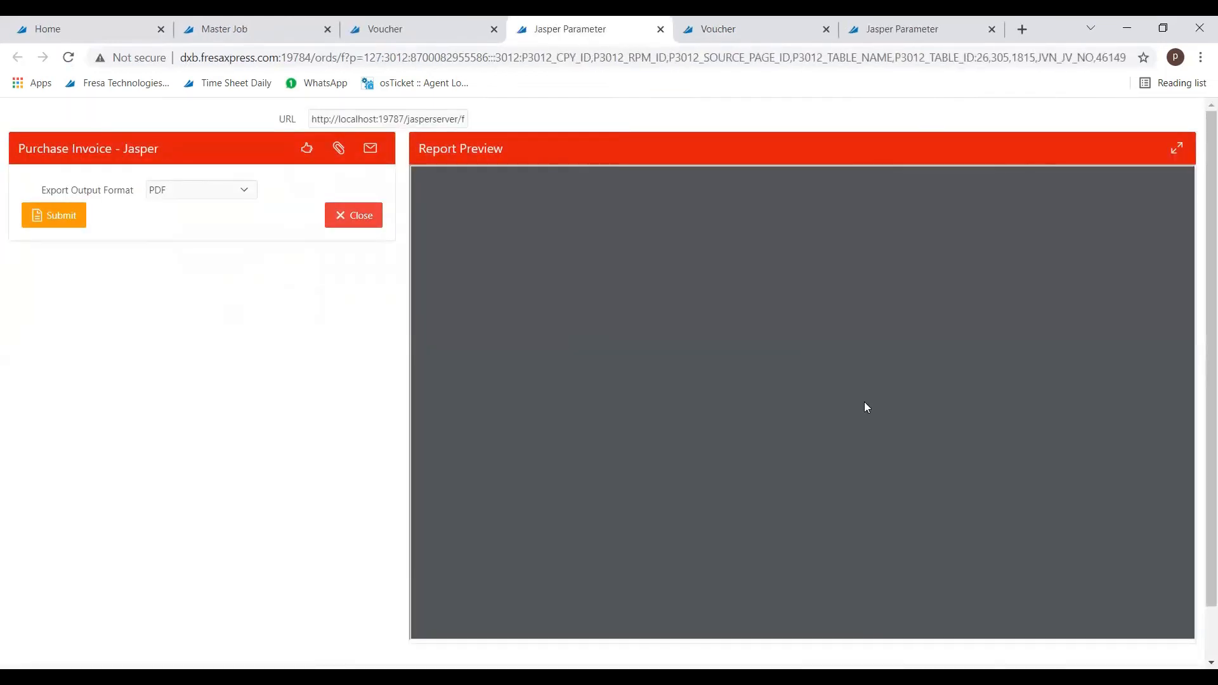
- Submit Purchase Invoice - Jasper as PDF, rendering the INR 8,233.85 invoice
click(53, 215)
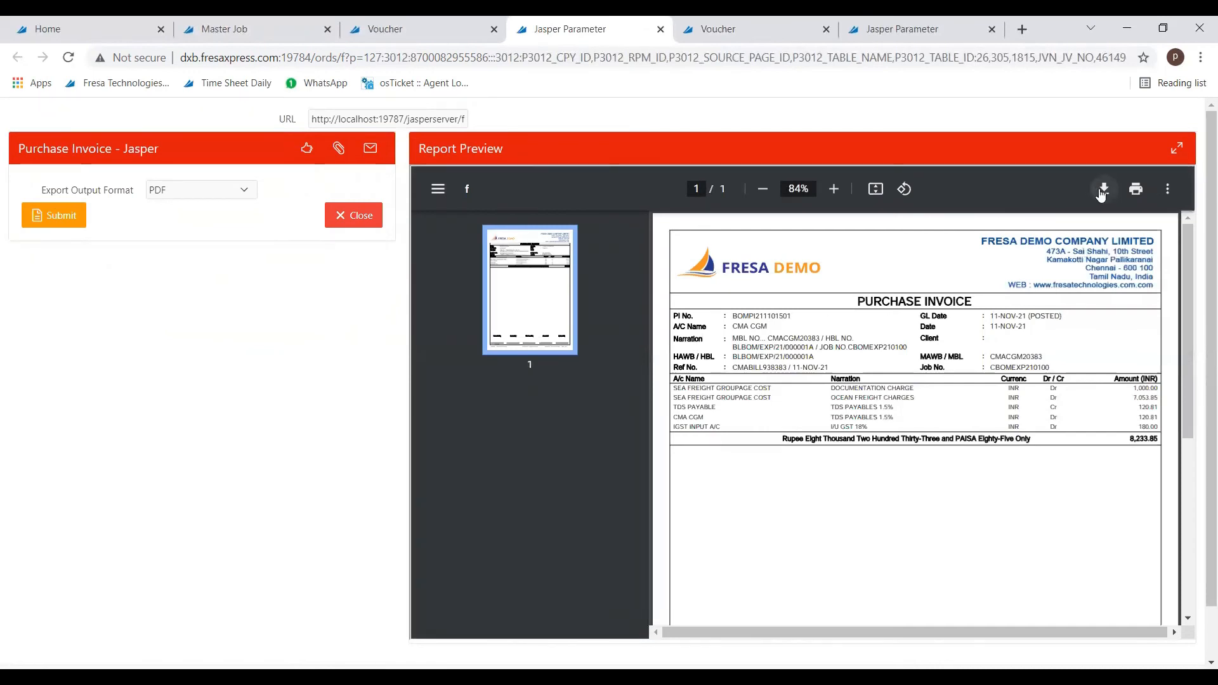
mouse_move(1103, 189)
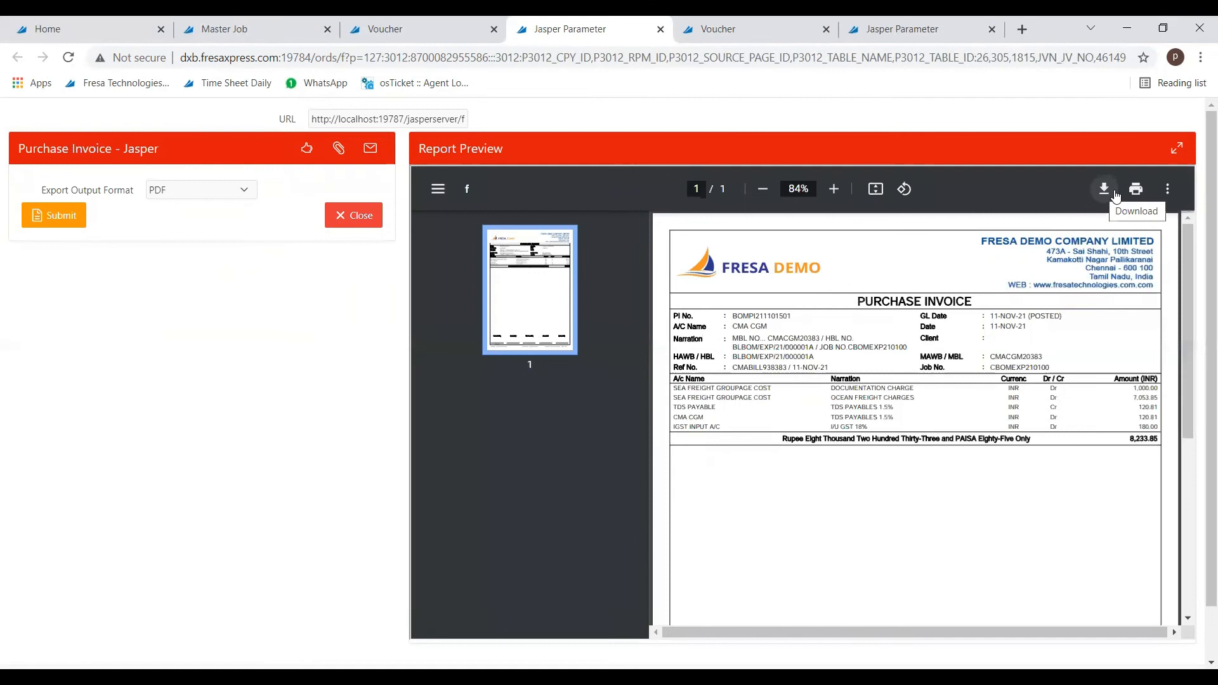
mouse_move(784, 574)
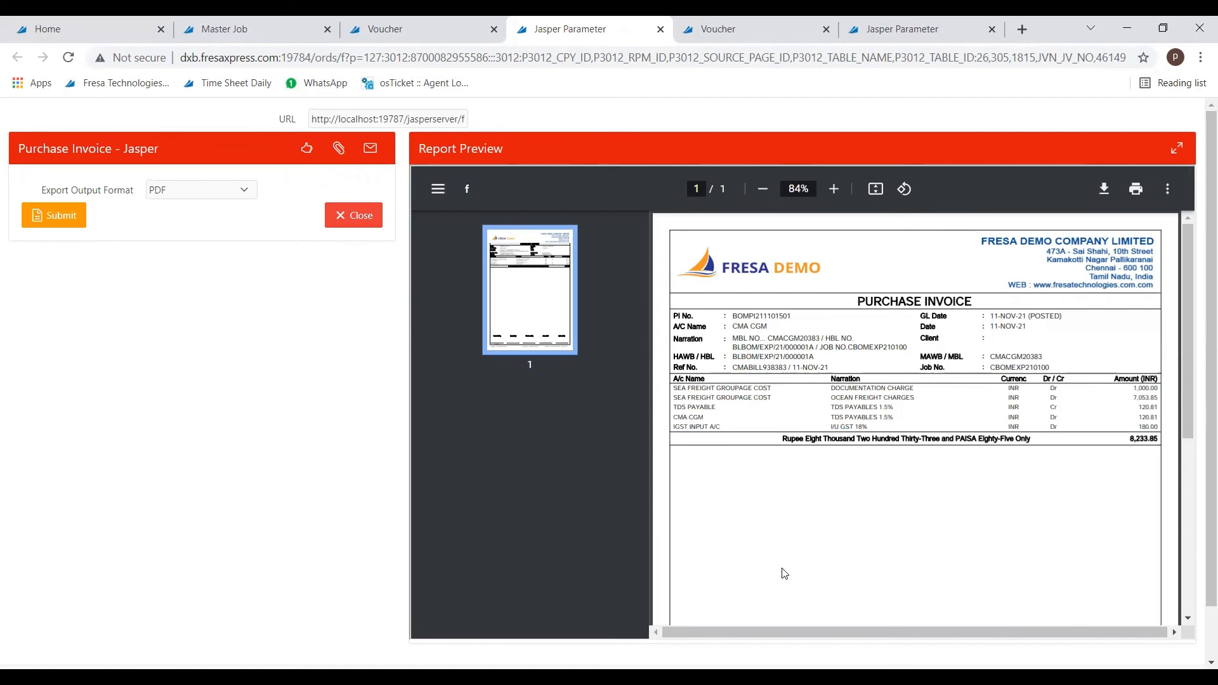
mouse_move(644, 264)
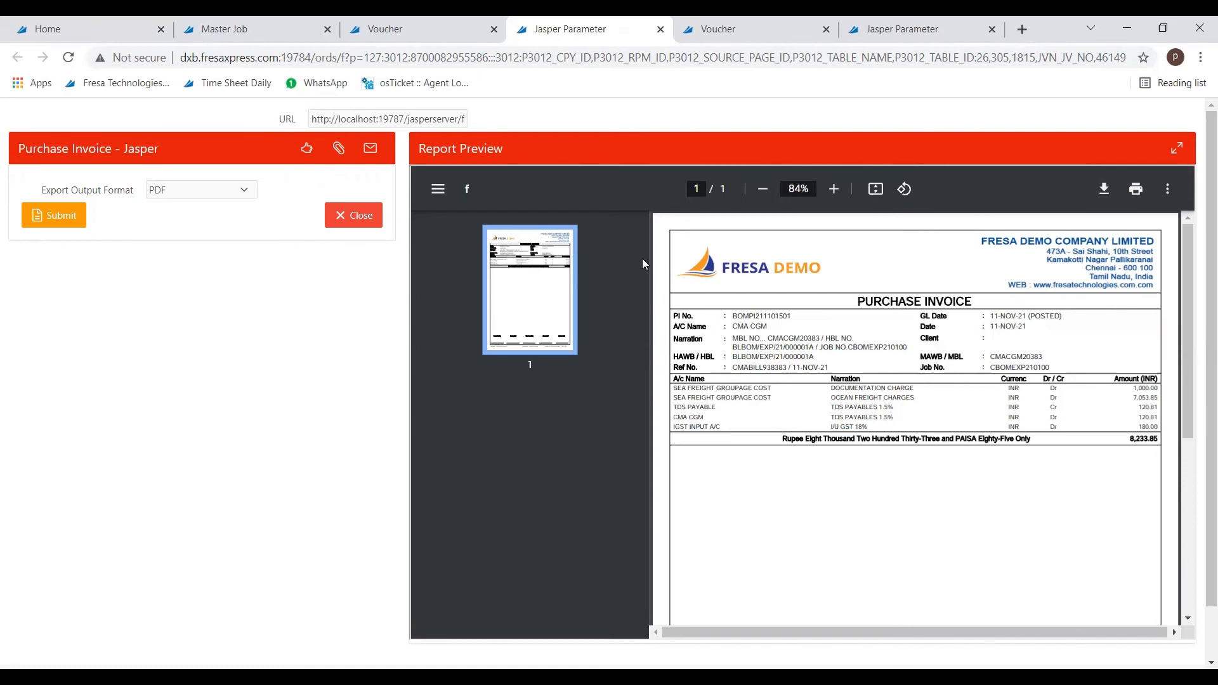